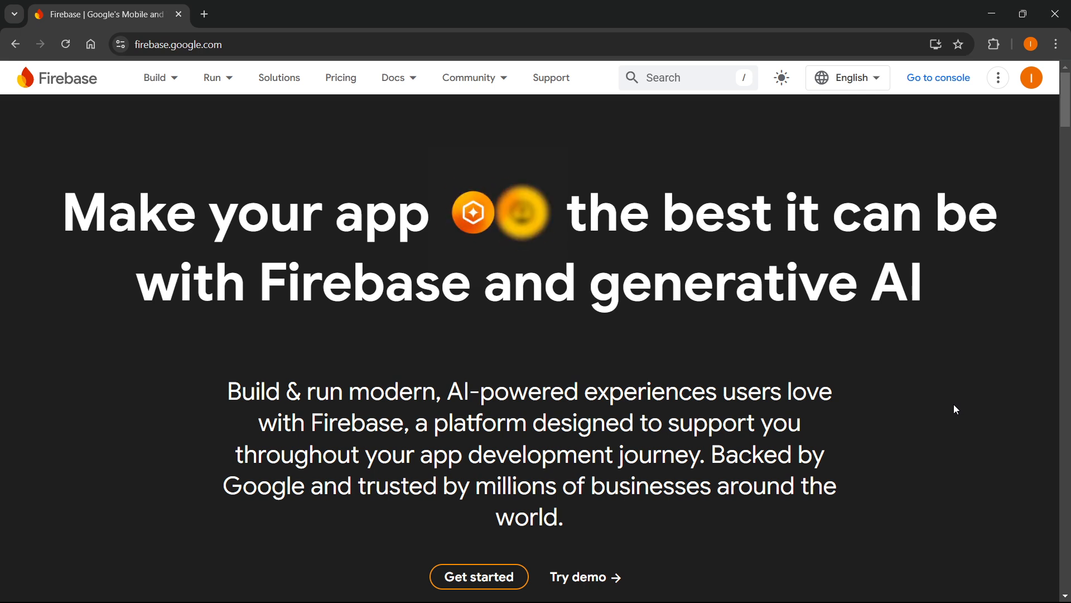
- Go to the API Reference page from the Docs menu in the top navigation
click(212, 78)
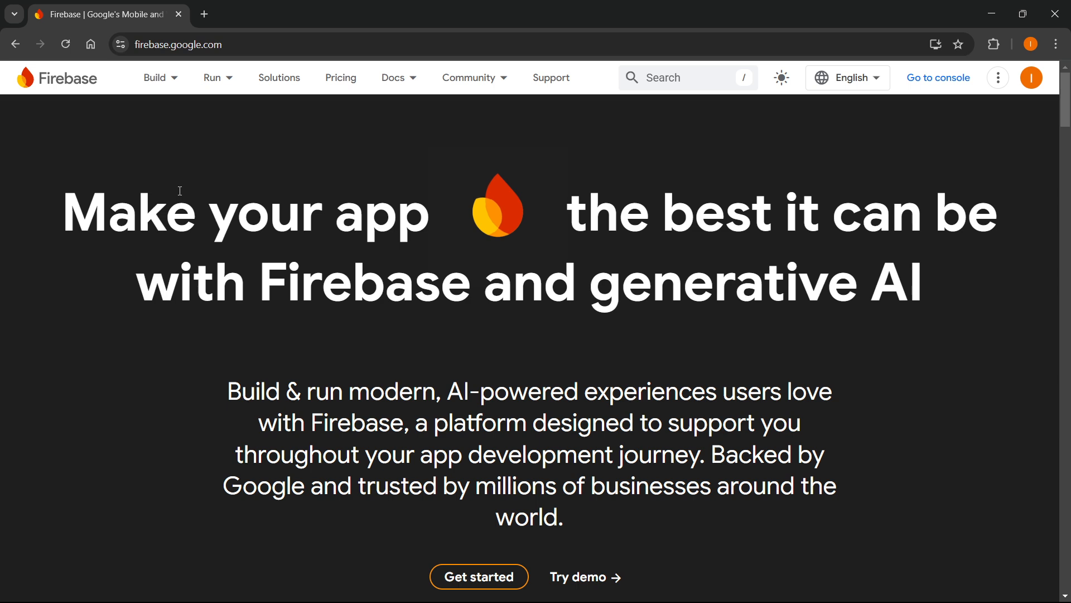
click(393, 79)
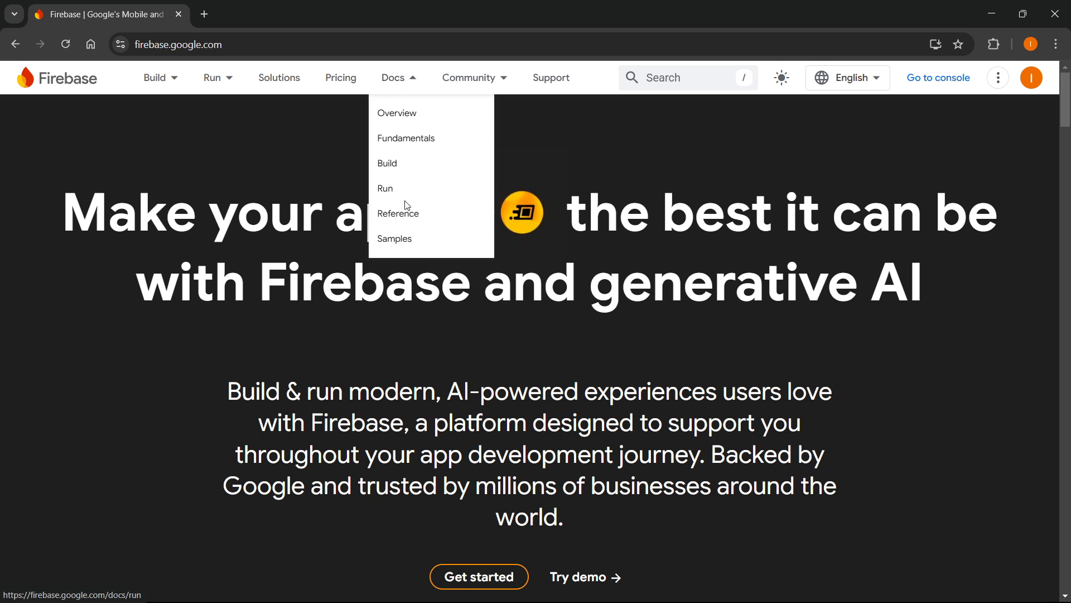
mouse_move(395, 218)
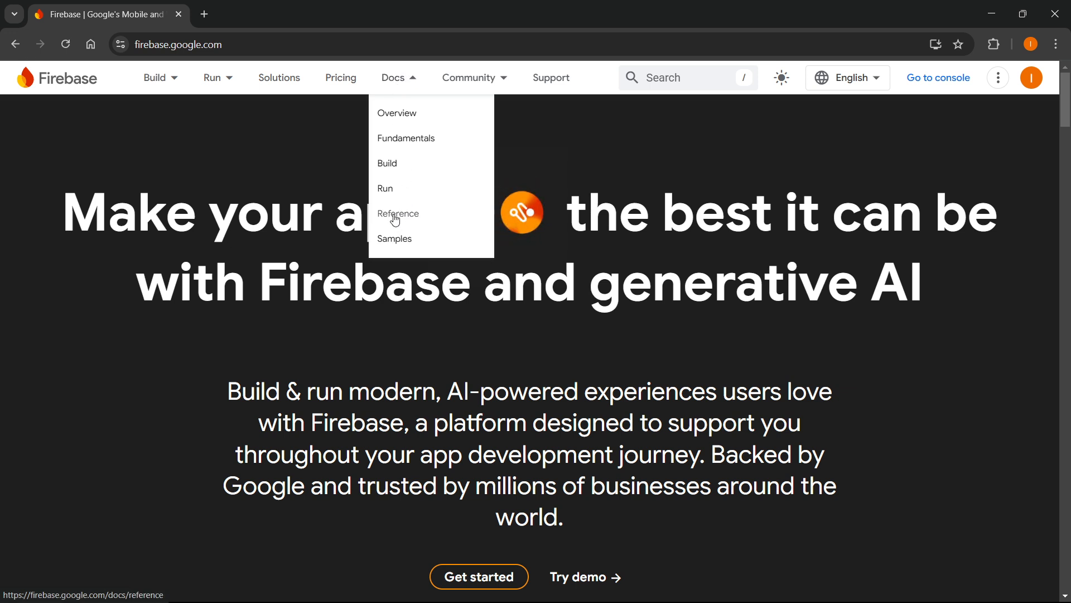
click(397, 214)
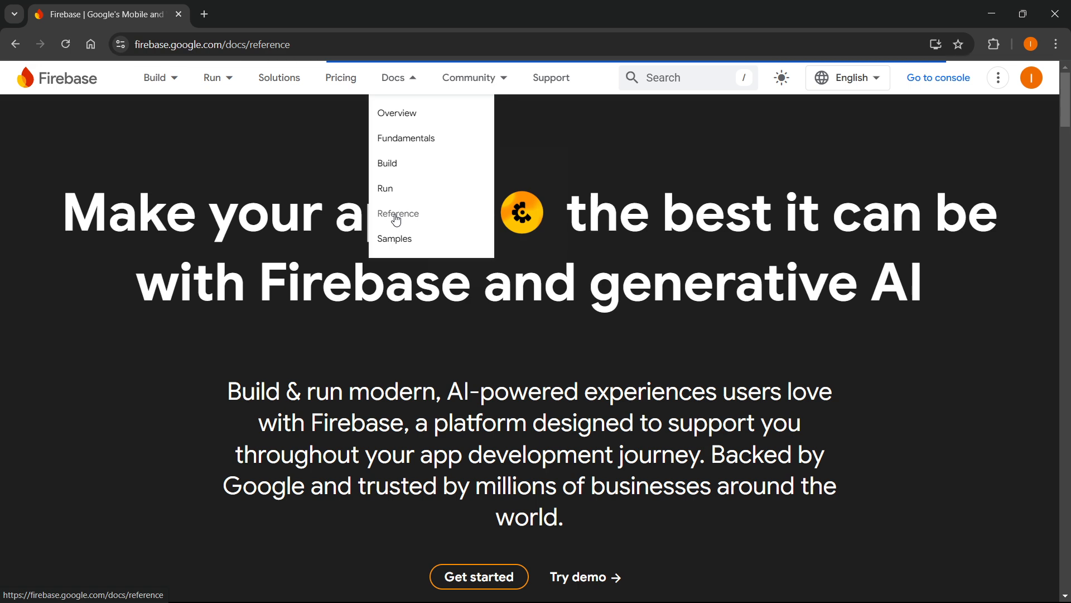
click(397, 213)
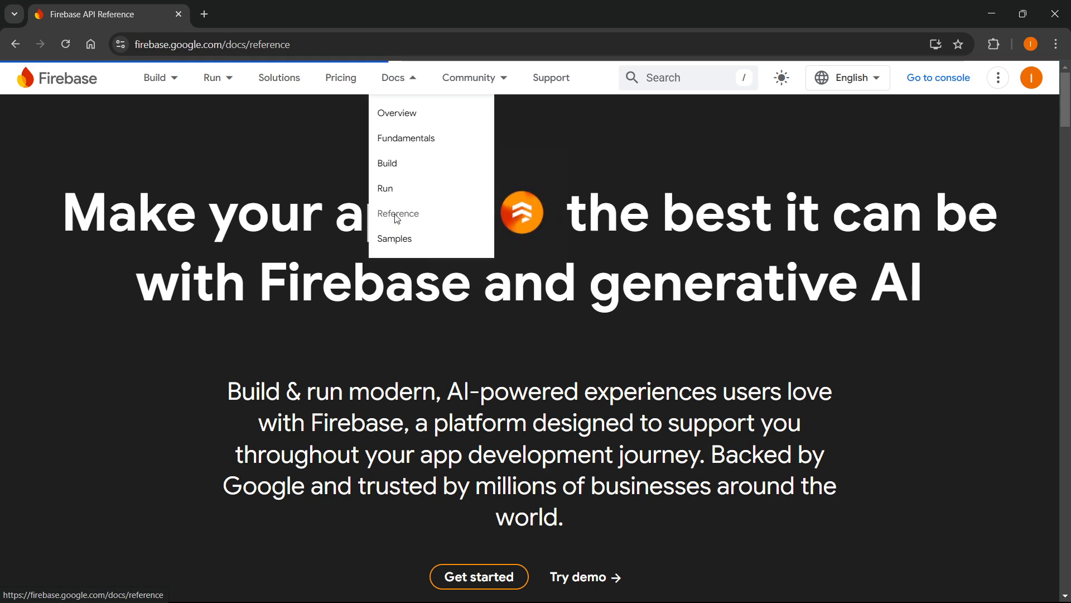
click(397, 213)
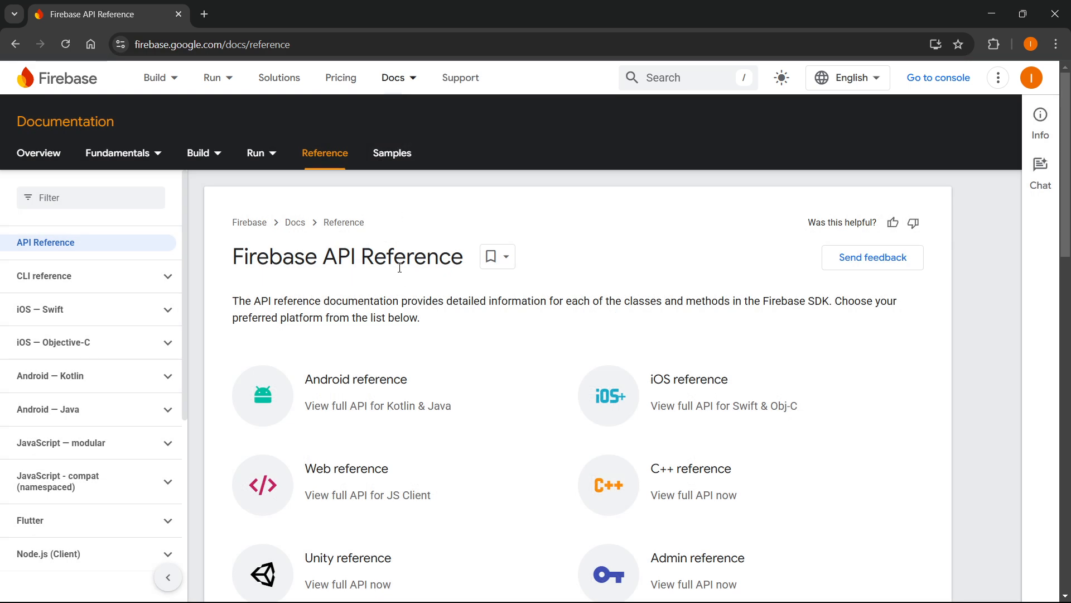
mouse_move(308, 270)
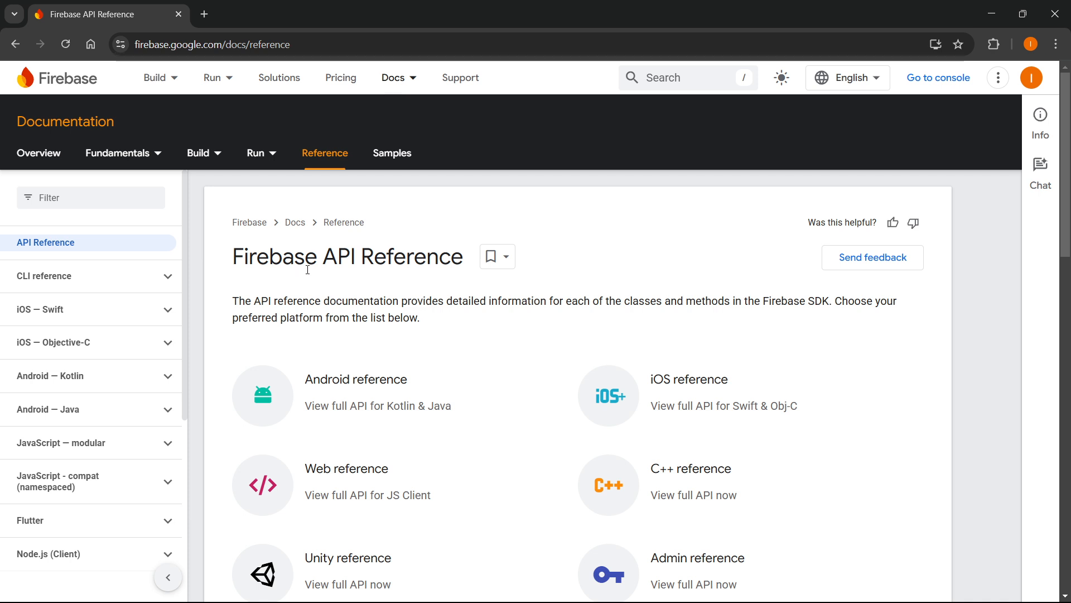
mouse_move(395, 277)
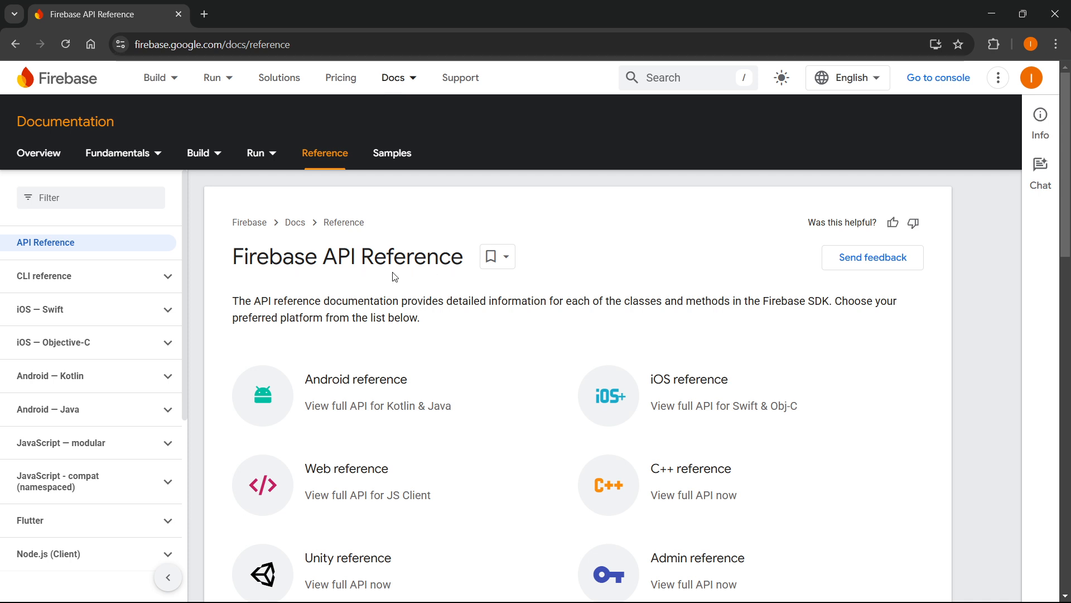
- Scroll the API Reference page down to the Android reference link
scroll(down, 3)
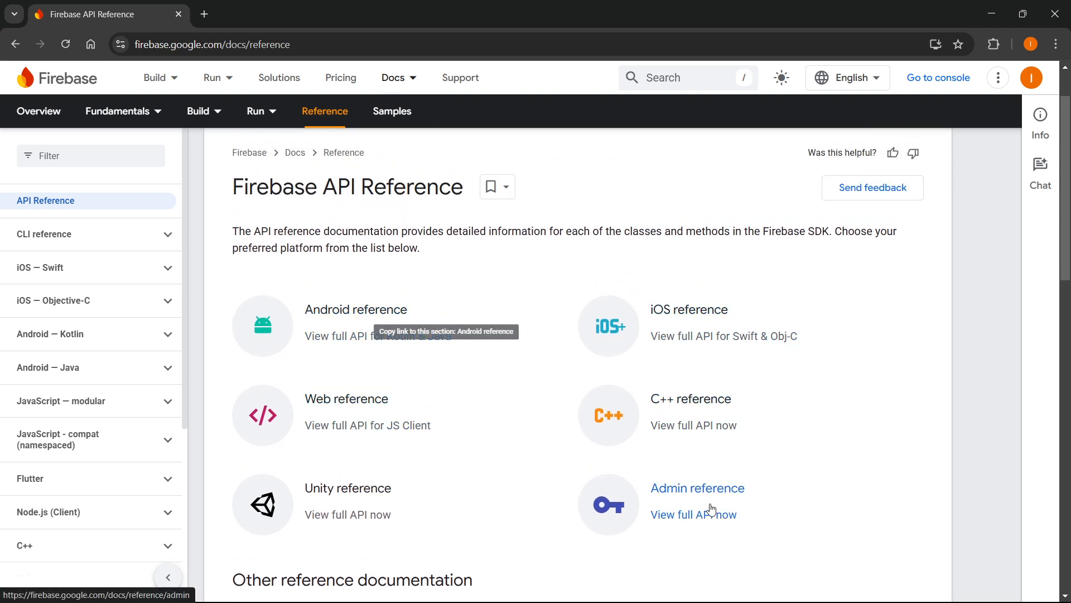
scroll(down, 3)
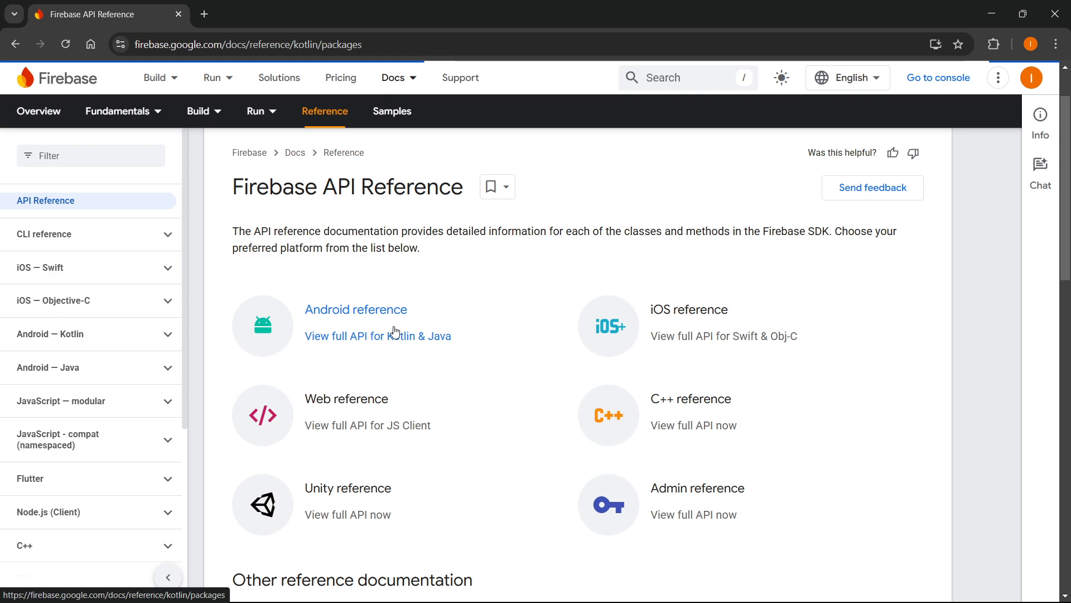
- Enter the Android Kotlin & Java reference and choose com.google.firebase.messaging in the package index
click(354, 309)
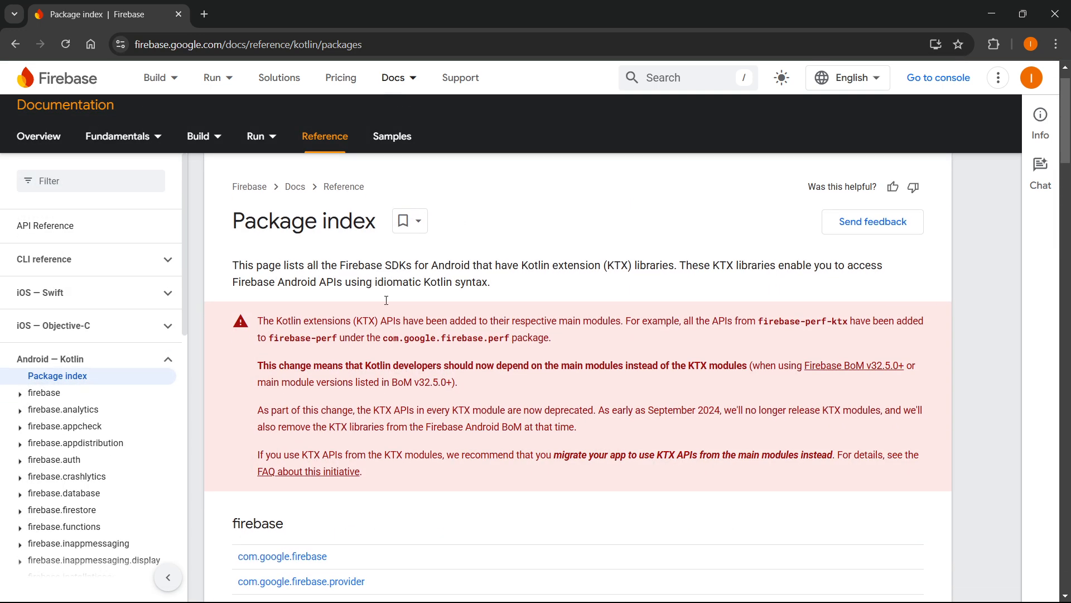
scroll(down, 3)
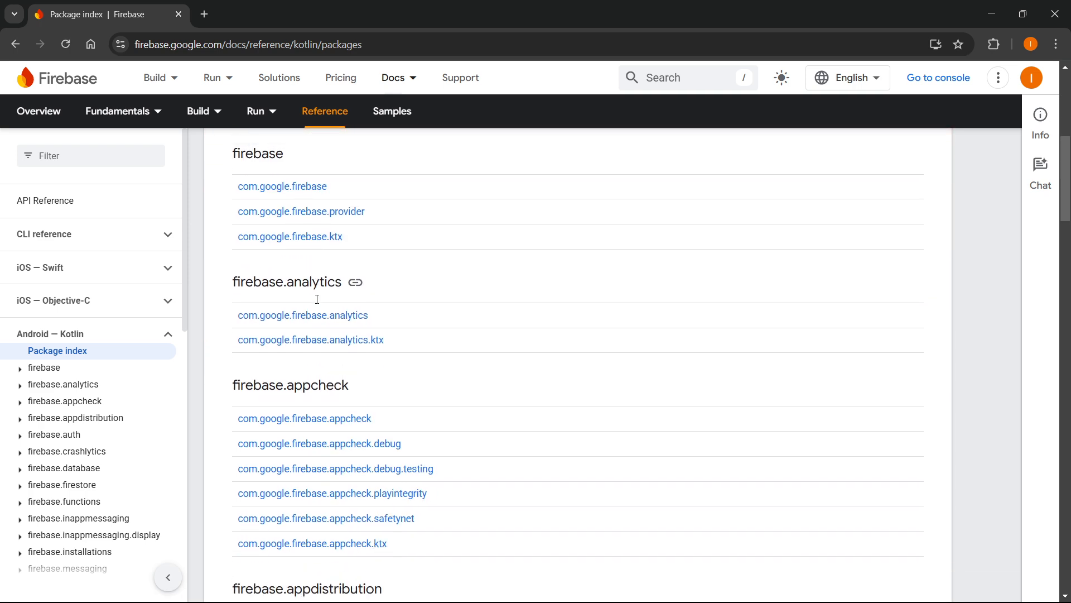
scroll(down, 3)
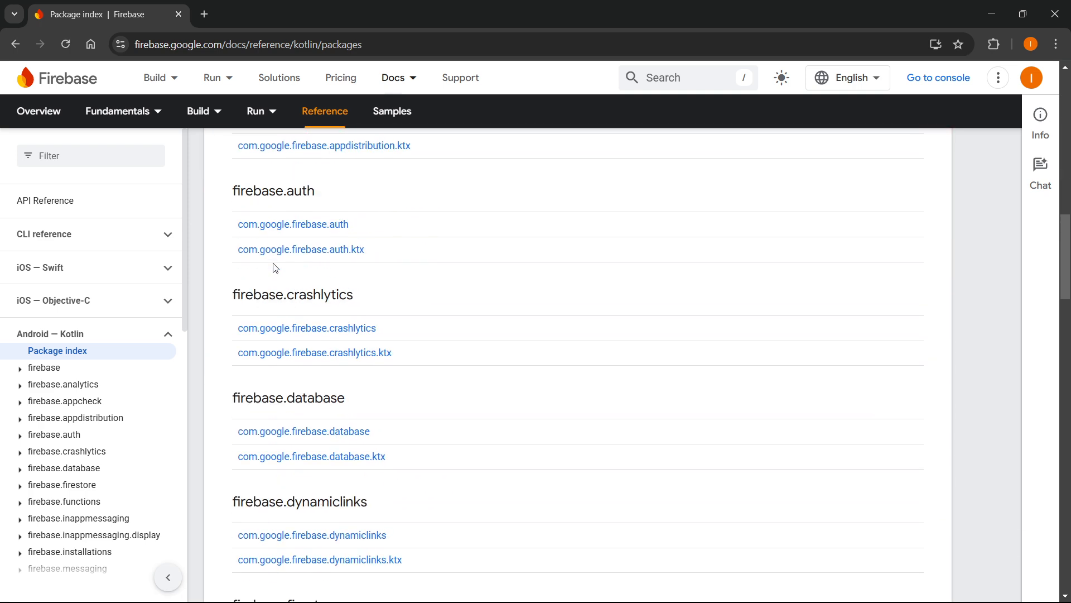
scroll(down, 3)
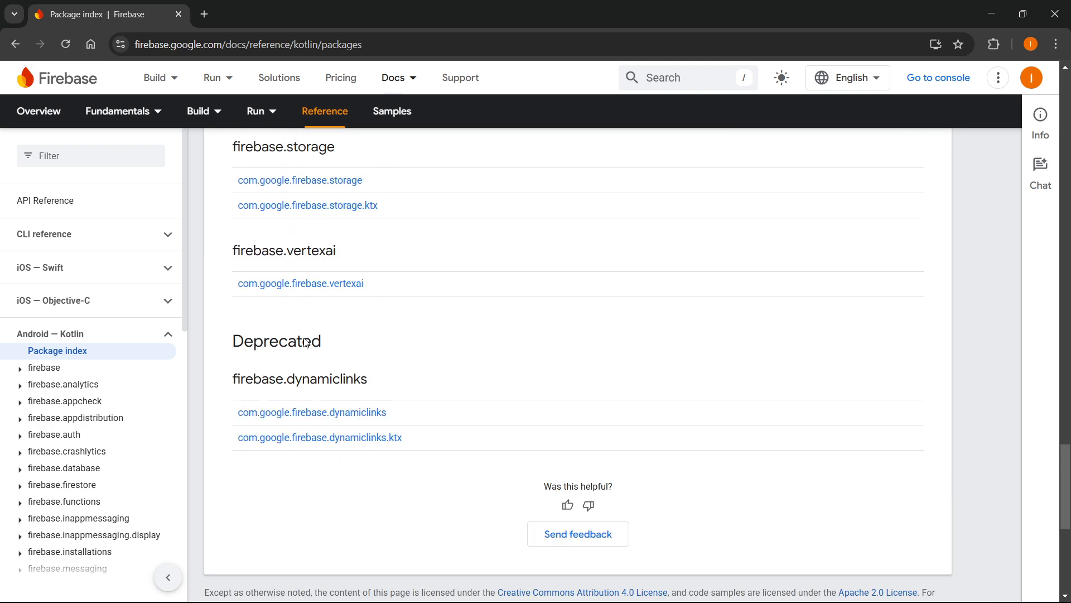
scroll(up, 3)
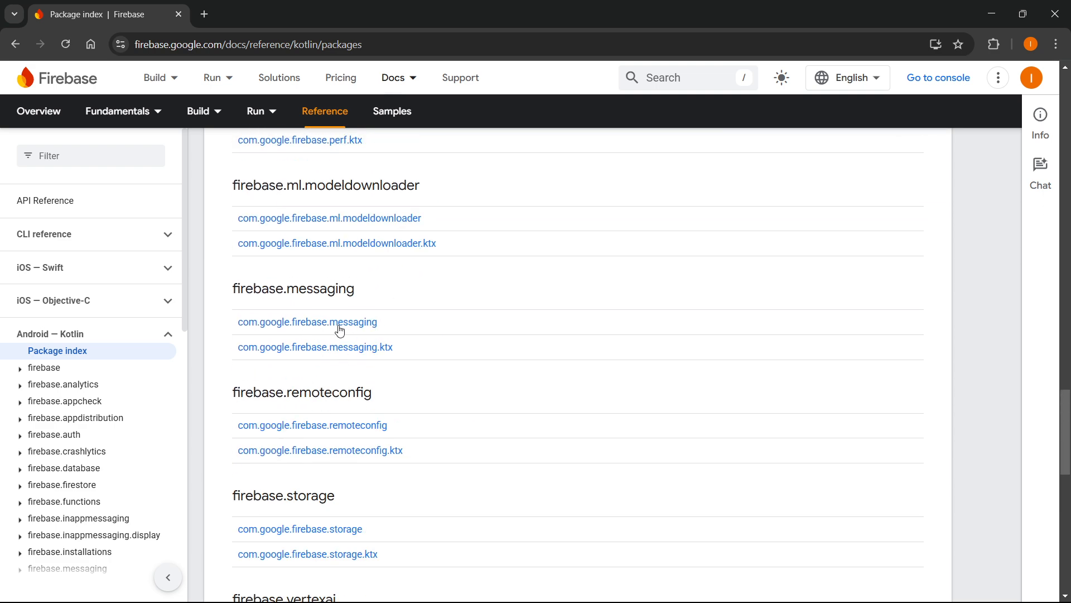
click(306, 321)
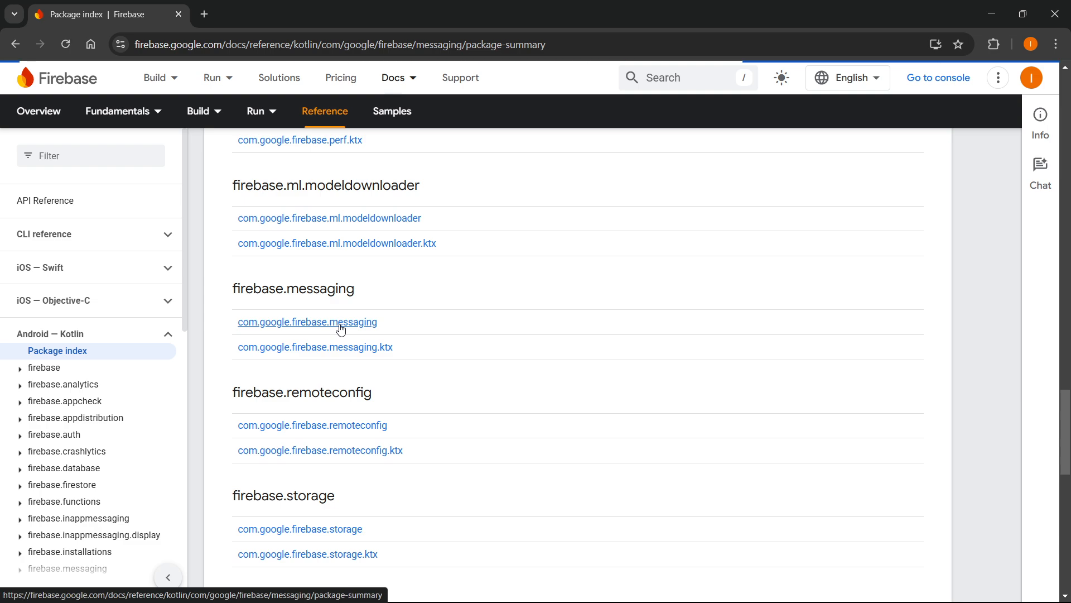
- Load the com.google.firebase.messaging package summary and view its Classes table
click(306, 322)
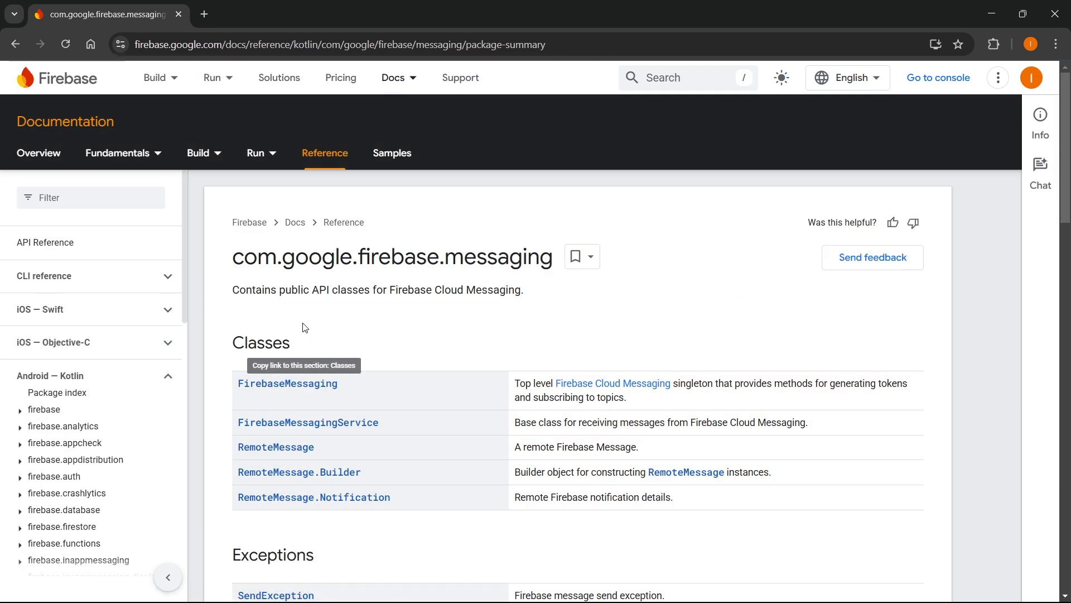
scroll(down, 3)
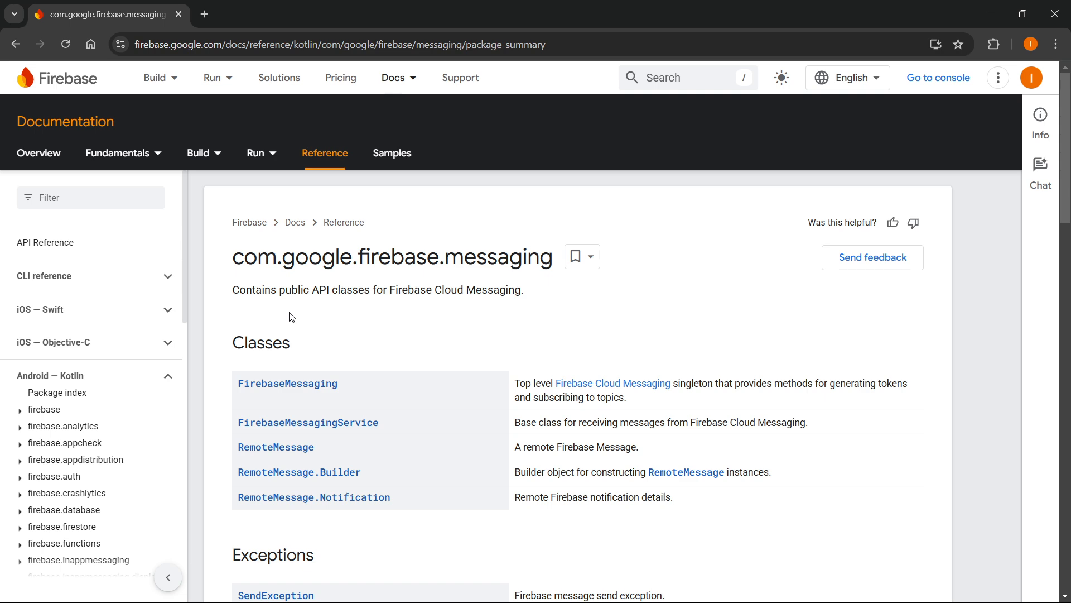
mouse_move(691, 285)
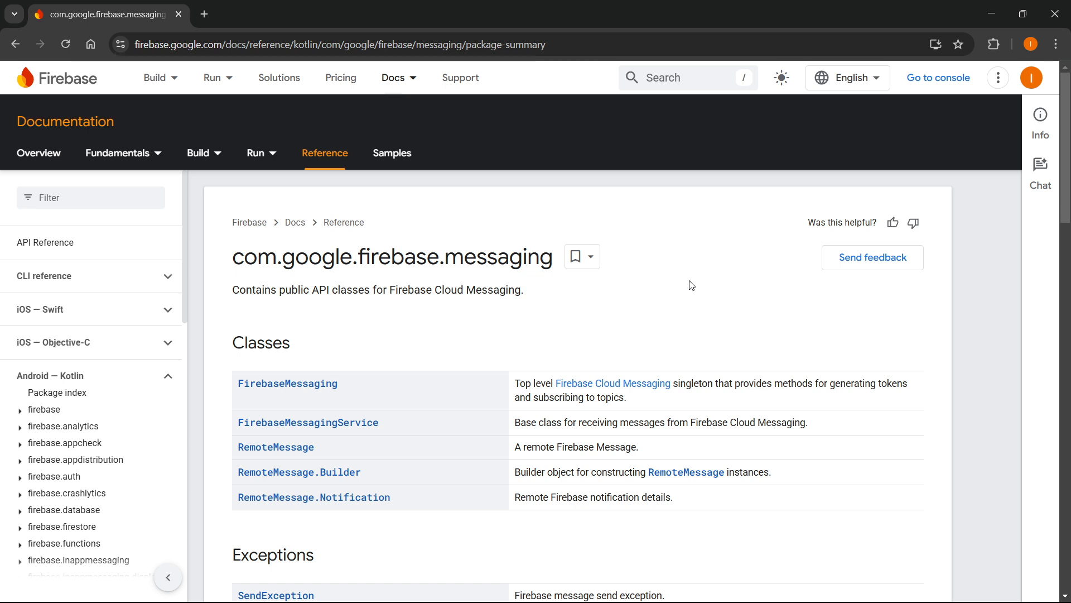
mouse_move(671, 297)
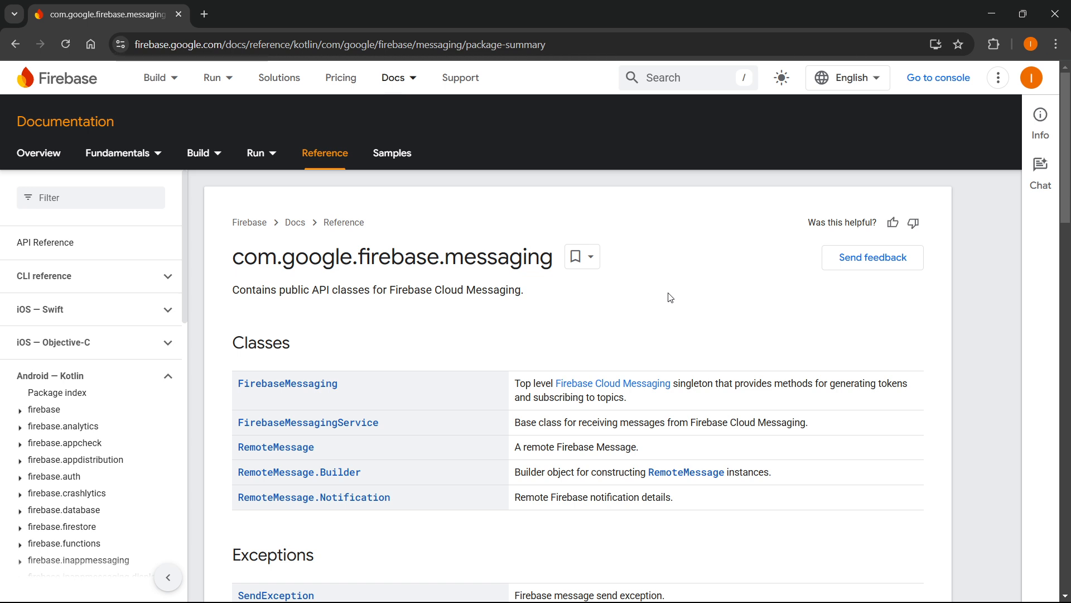